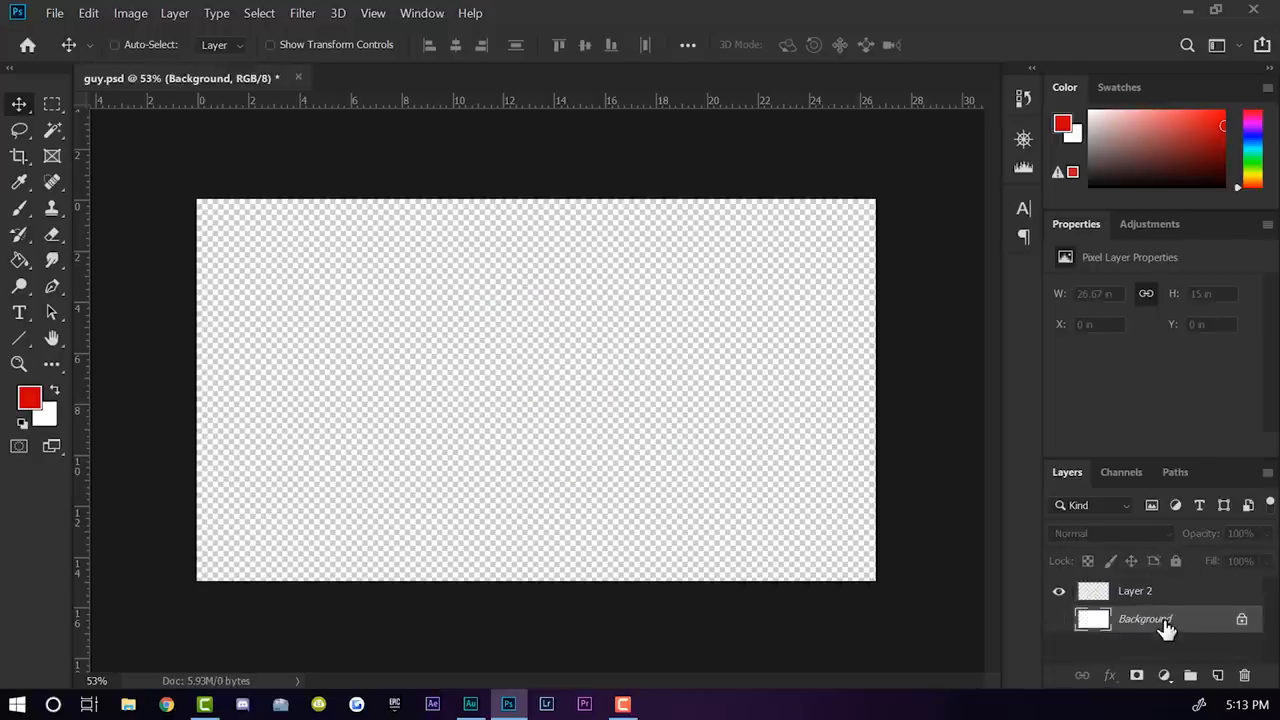
- Draw a red freehand speech-bubble outline with a pointed tail on Layer 2
left_click(1136, 590)
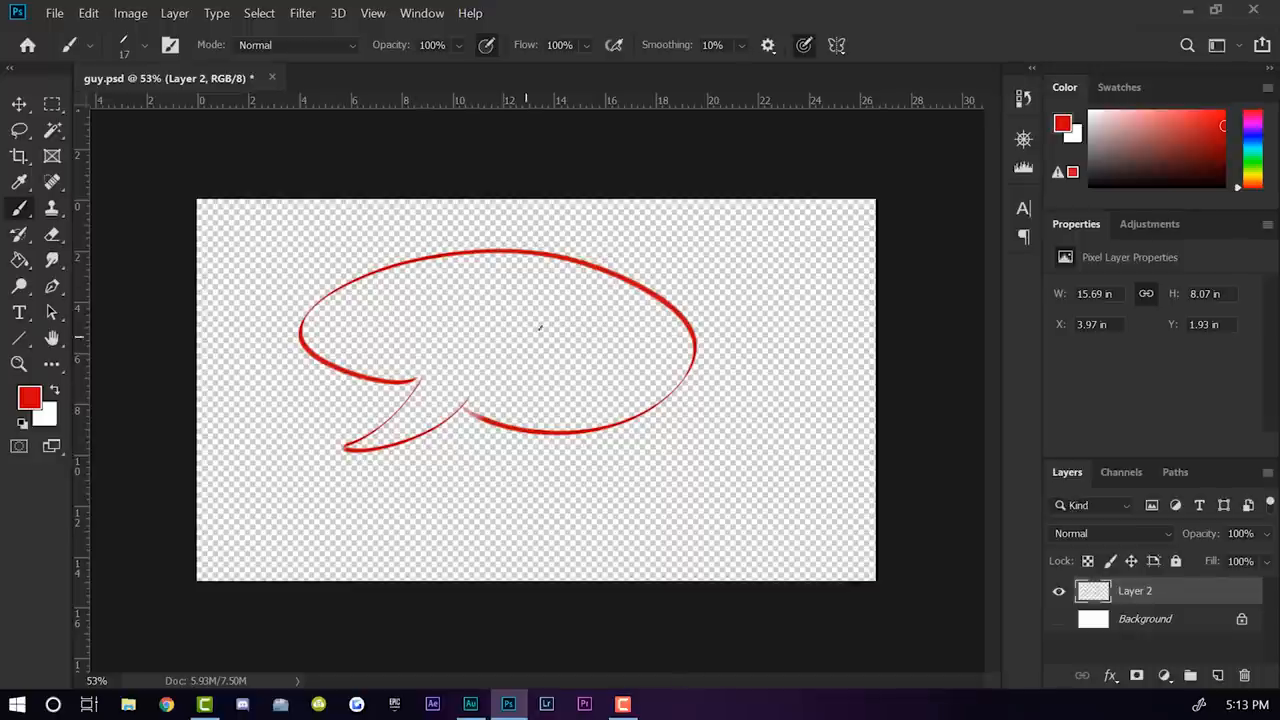
mouse_move(496, 350)
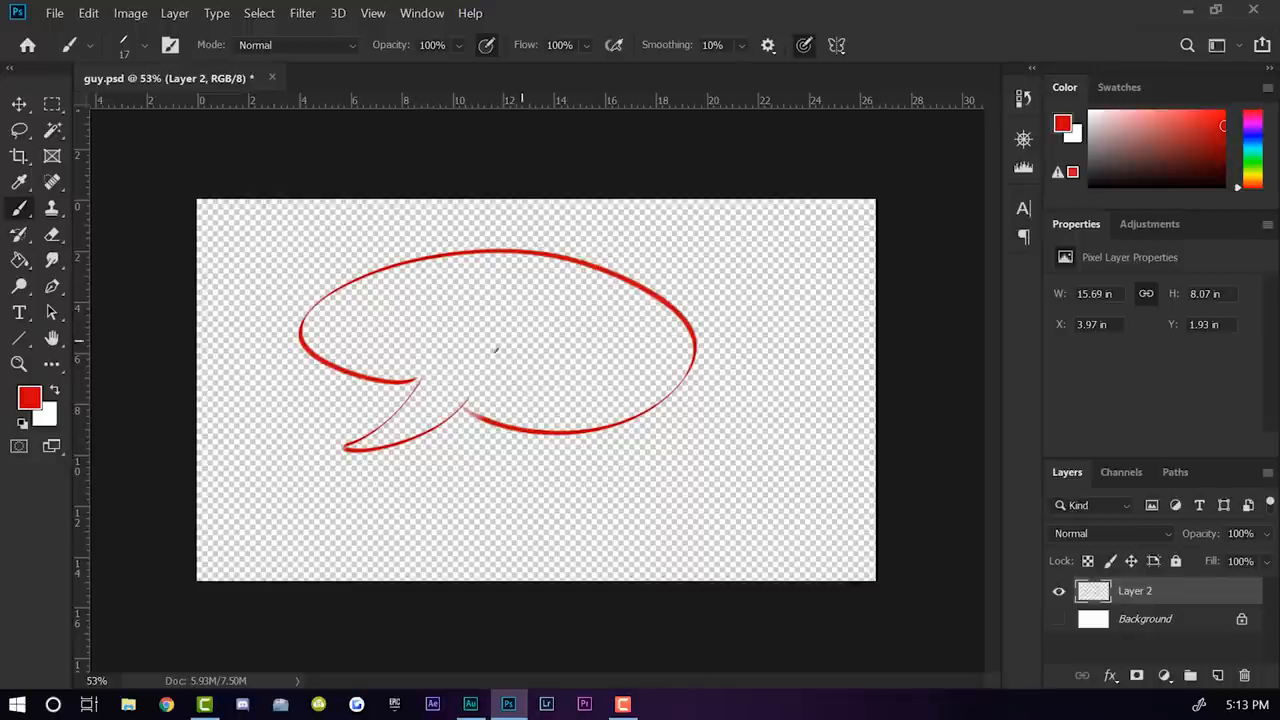
mouse_move(548, 340)
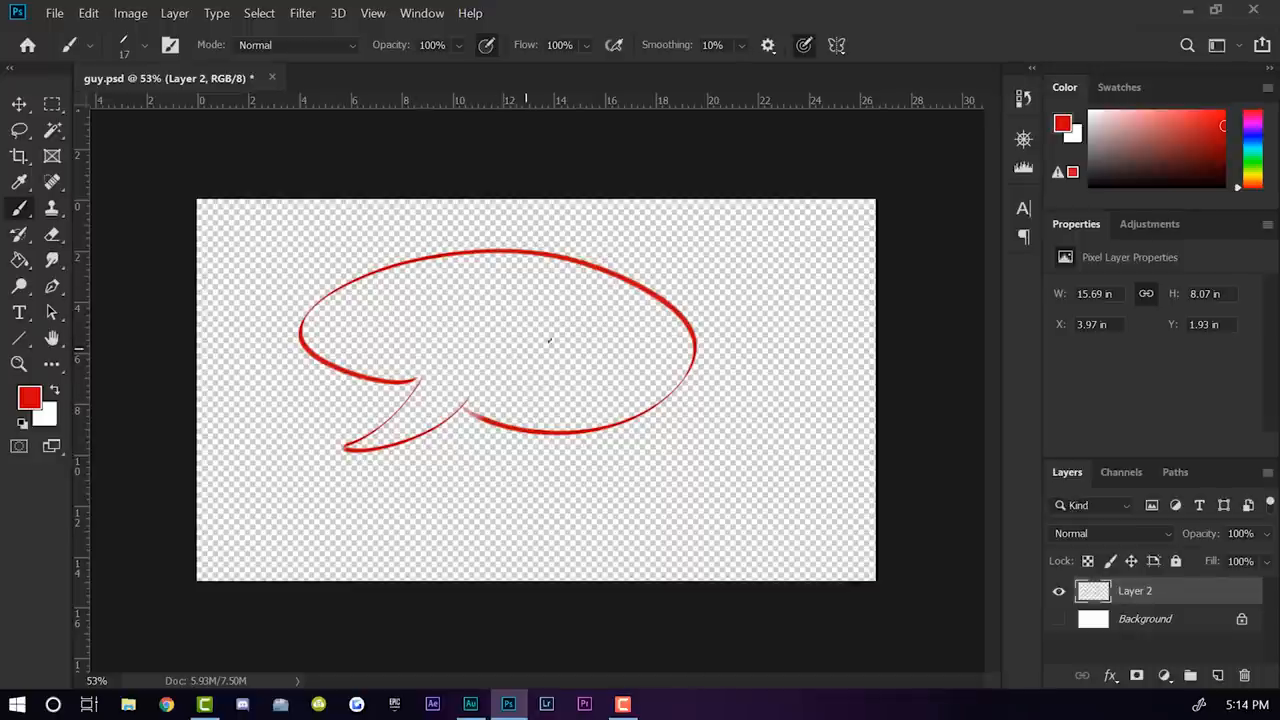
mouse_move(624, 378)
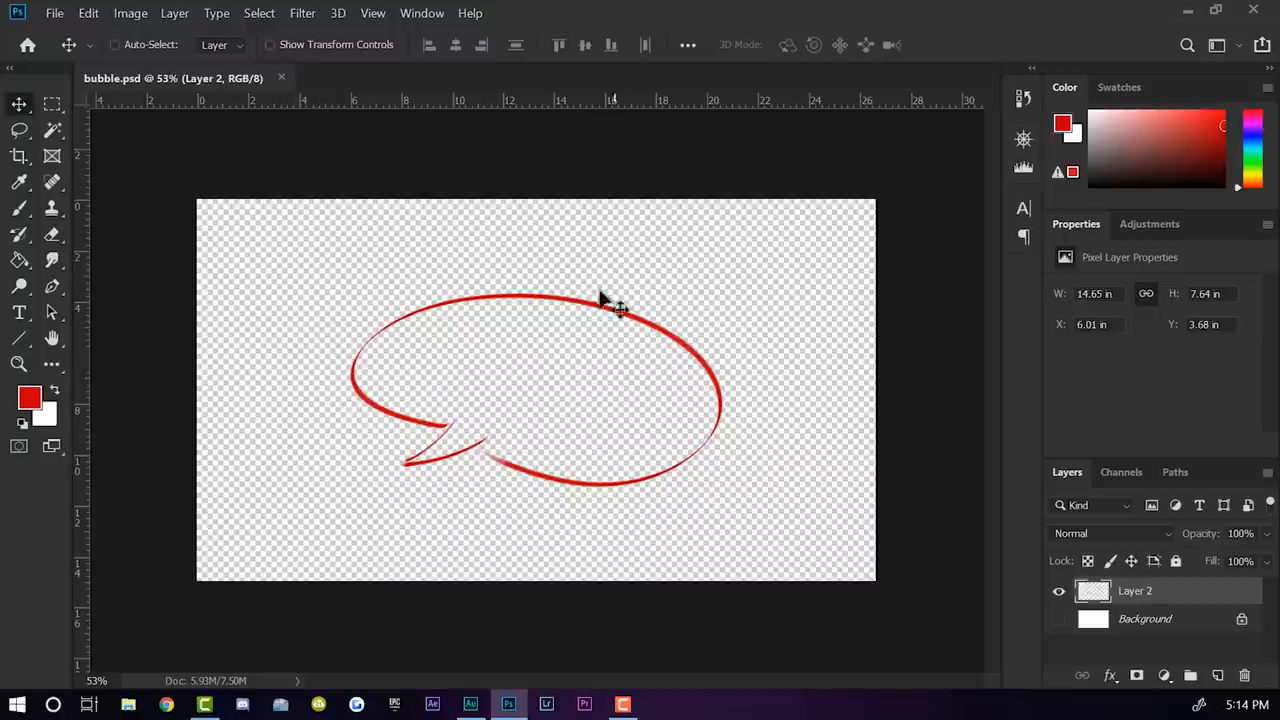
mouse_move(484, 276)
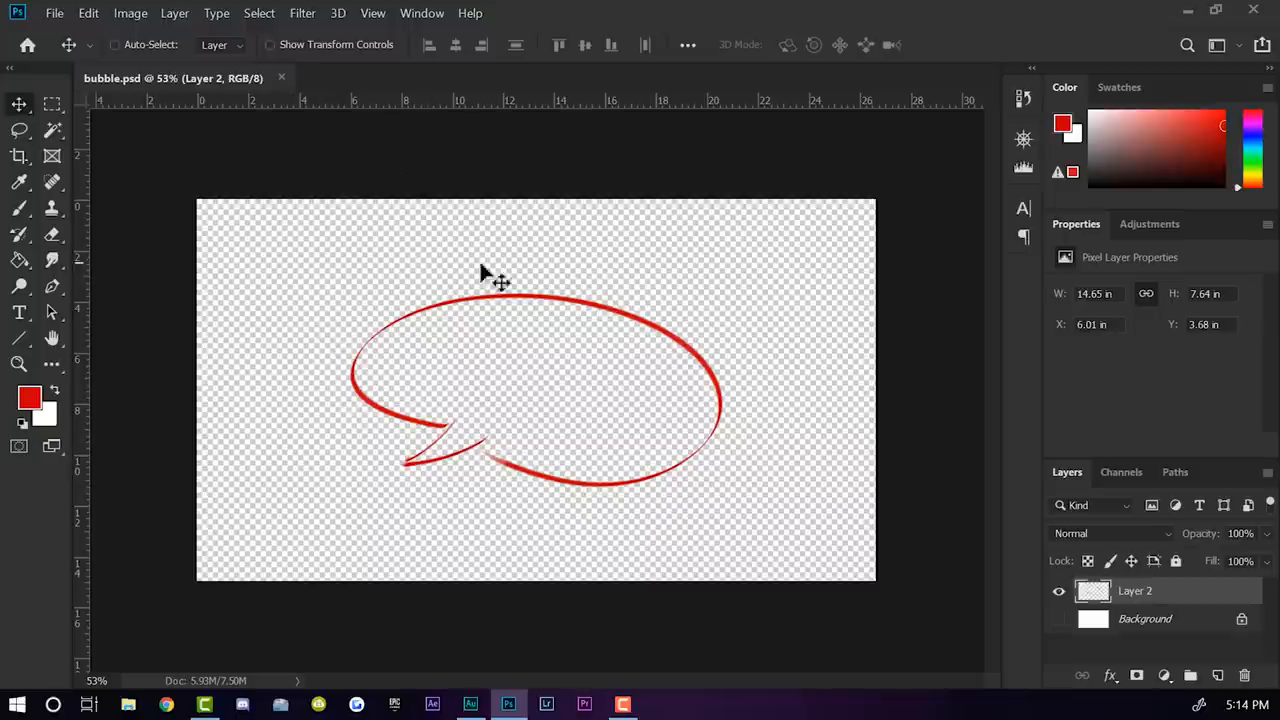